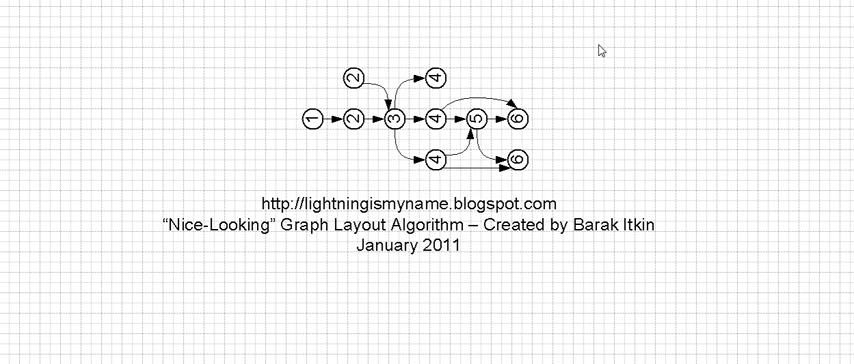
- Scroll the drawing page down and back up to find the unlabelled one-row graph
scroll(down, 3)
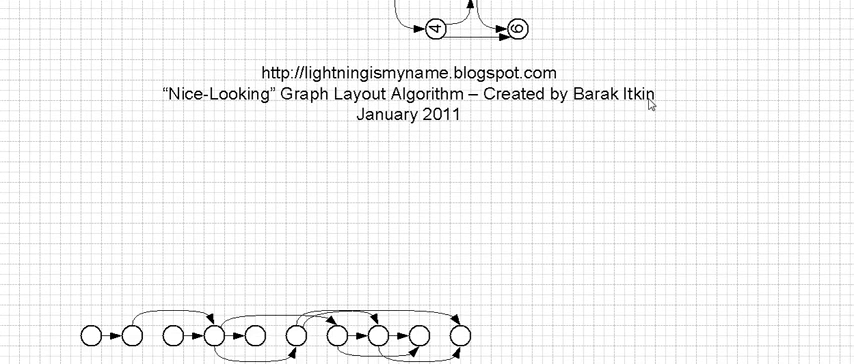
scroll(up, 3)
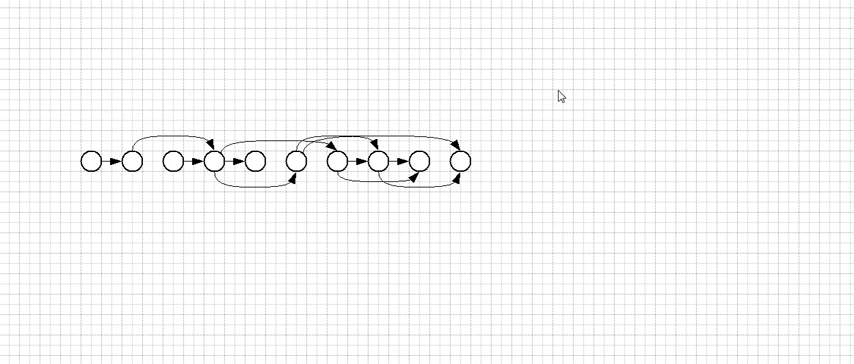
mouse_move(560, 95)
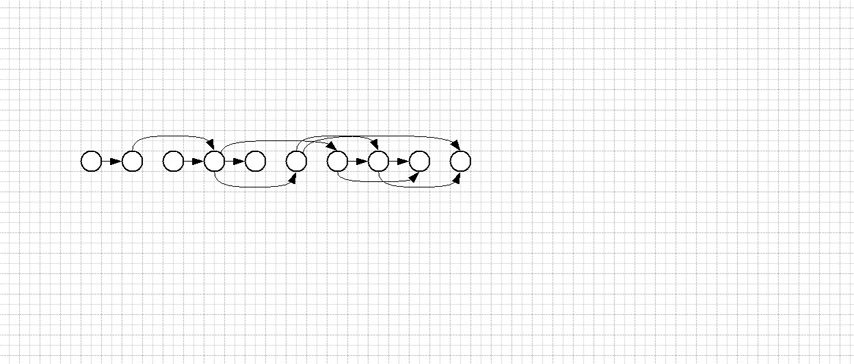
mouse_move(505, 150)
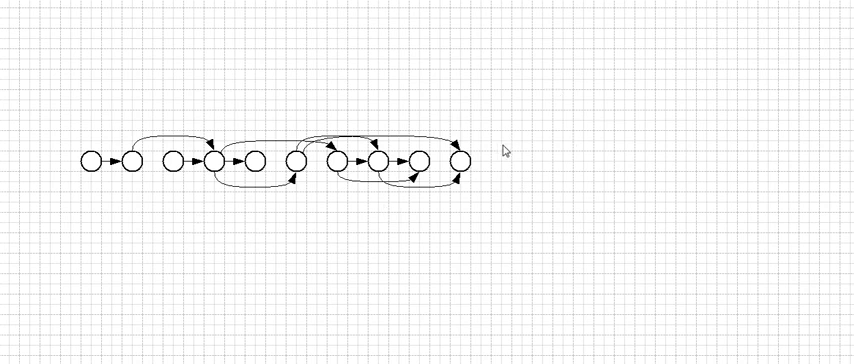
mouse_move(191, 241)
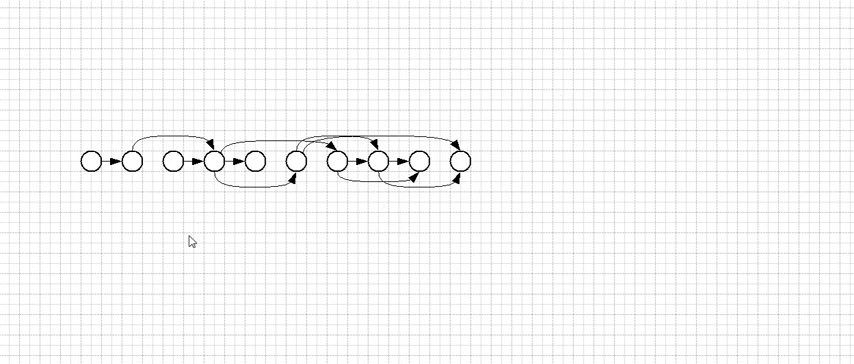
mouse_move(95, 187)
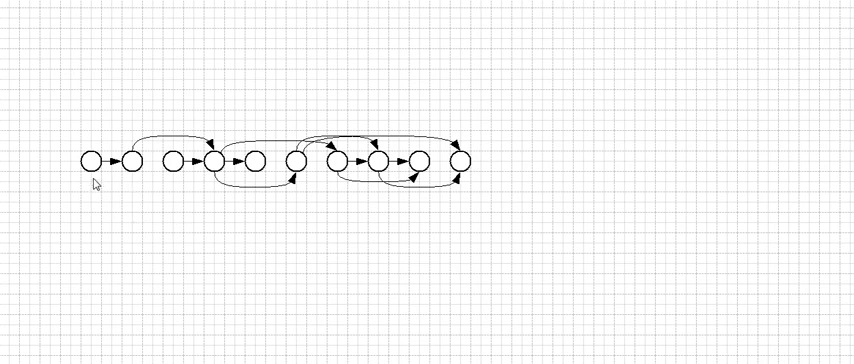
- Select the first main-chain circle to begin labelling the levels 1 to 6
click(94, 160)
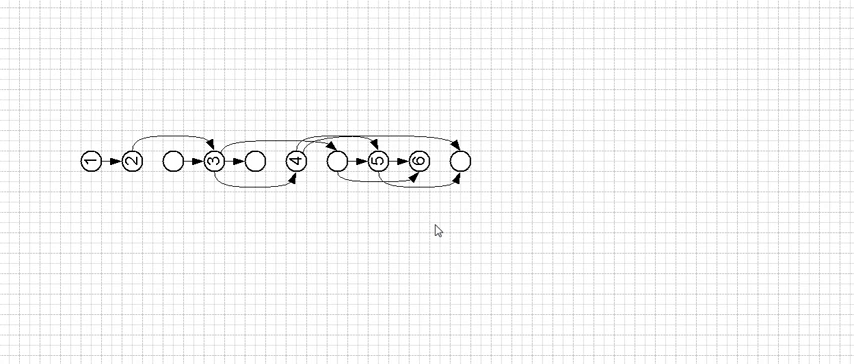
mouse_move(118, 222)
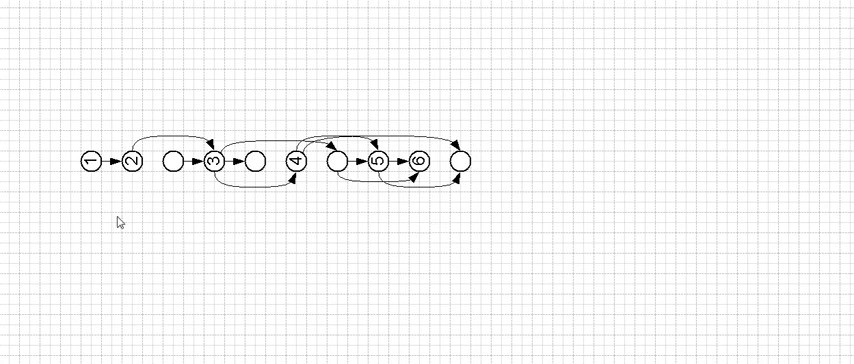
click(93, 159)
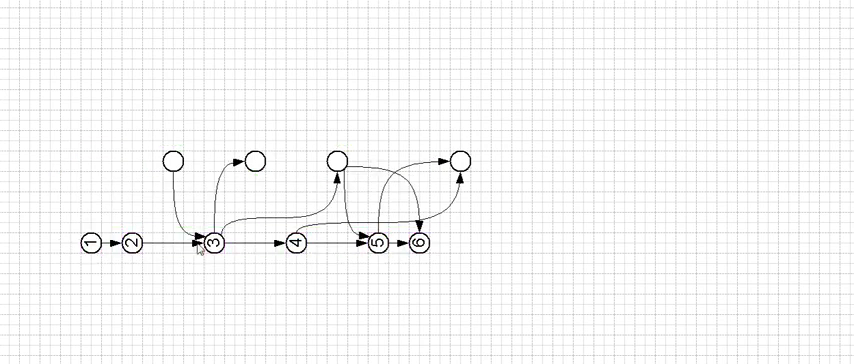
- Shift nodes 3, 5 and 6 leftward so nodes 1–6 sit evenly spaced
click(213, 242)
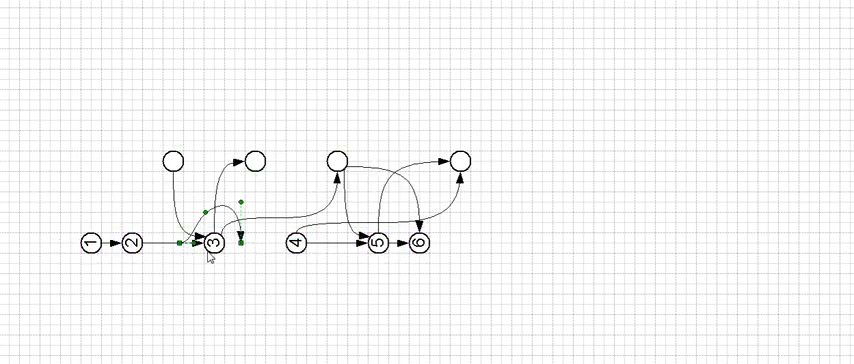
click(213, 242)
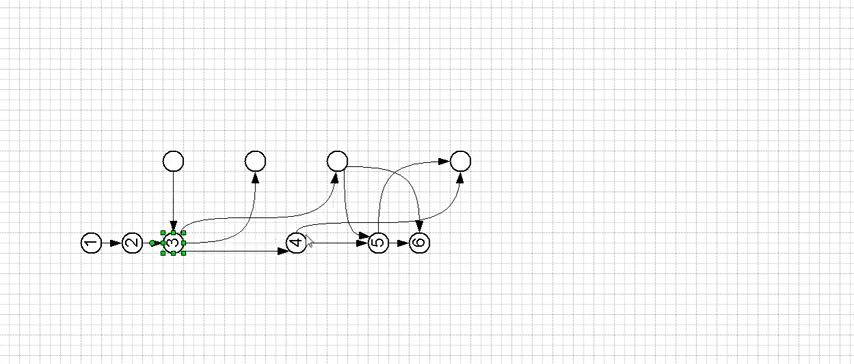
click(297, 242)
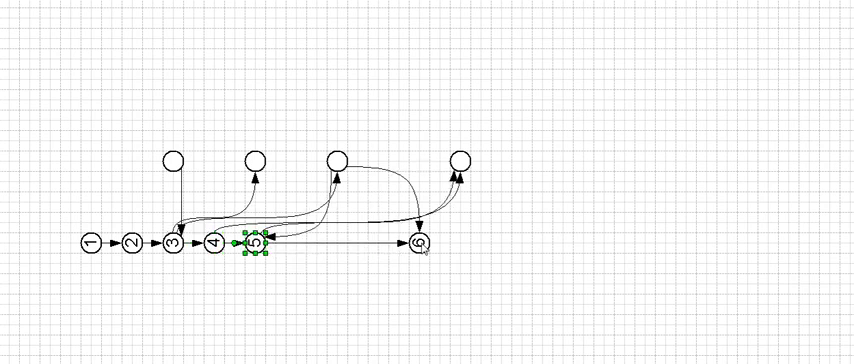
click(420, 245)
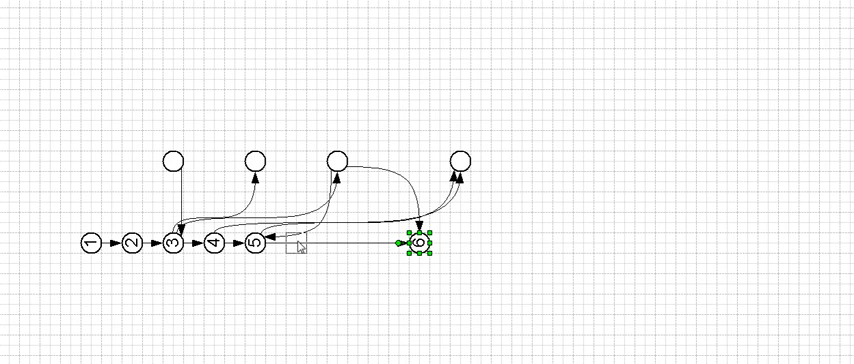
drag(420, 243, 295, 243)
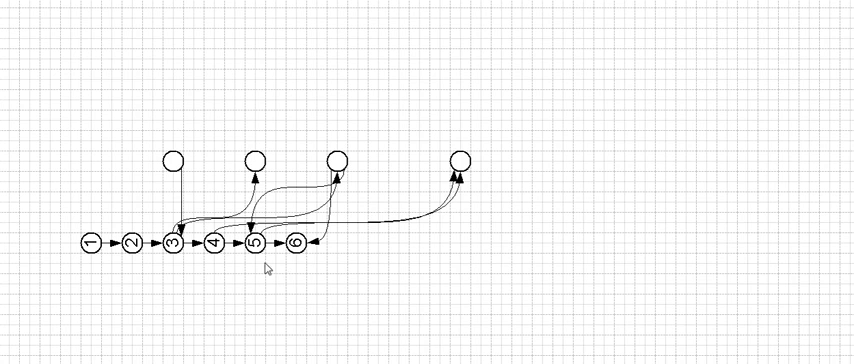
mouse_move(138, 273)
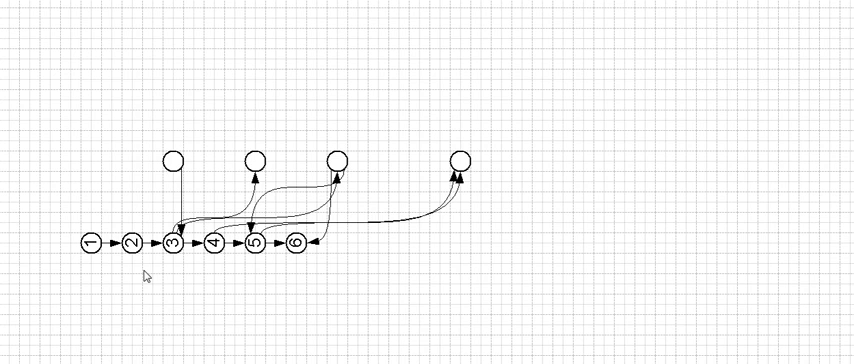
- Drag the top-left unnumbered circle down to sit above node 2
click(173, 161)
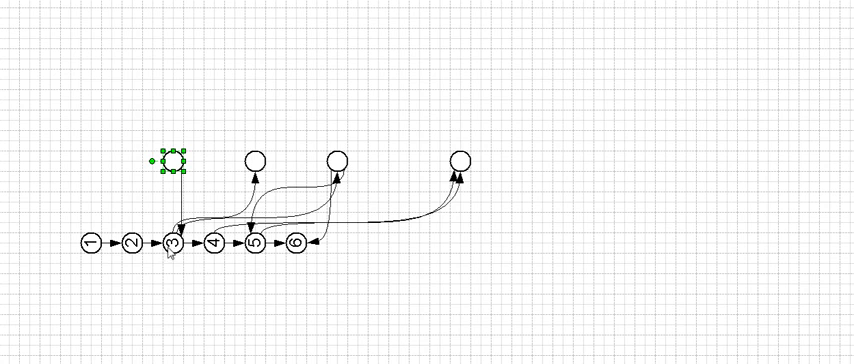
mouse_move(185, 267)
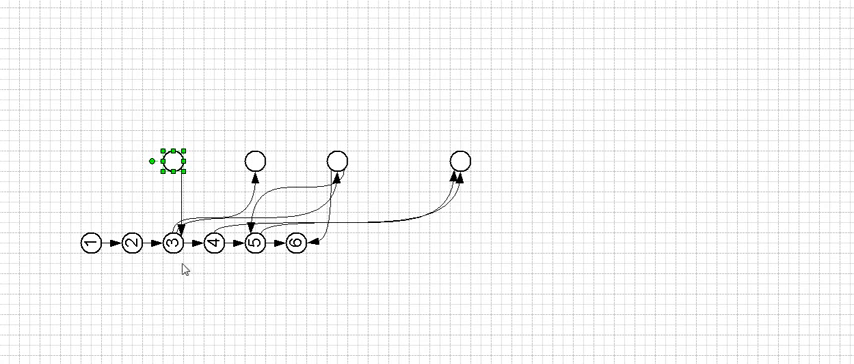
mouse_move(74, 41)
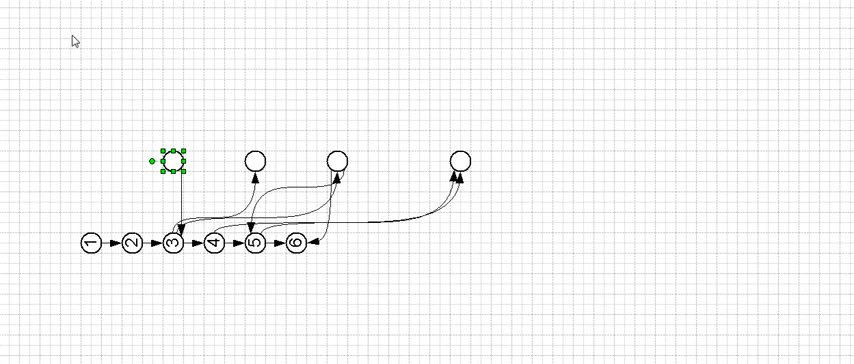
drag(172, 160, 133, 200)
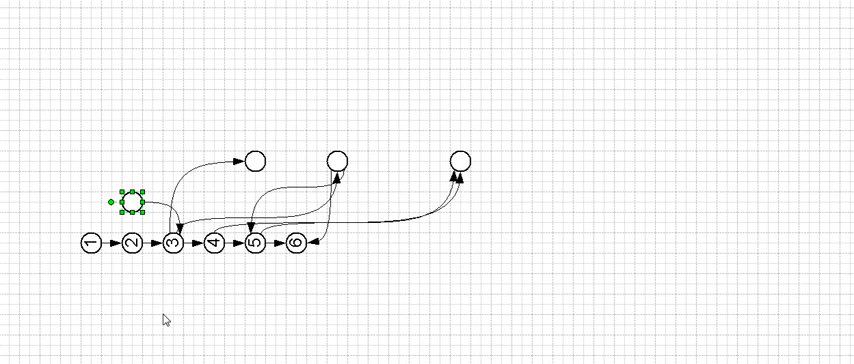
mouse_move(163, 318)
text(2)
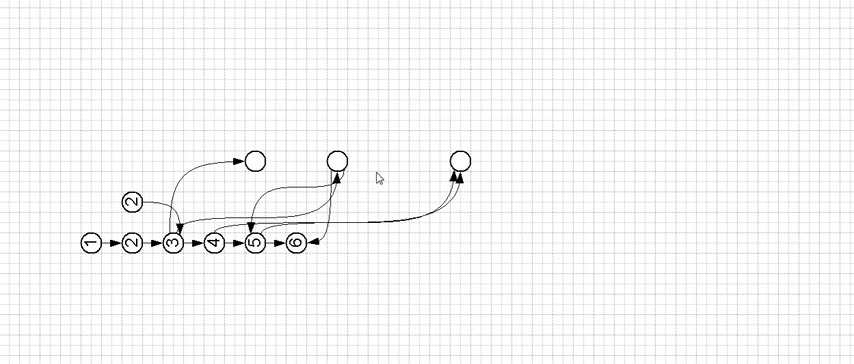
mouse_move(379, 178)
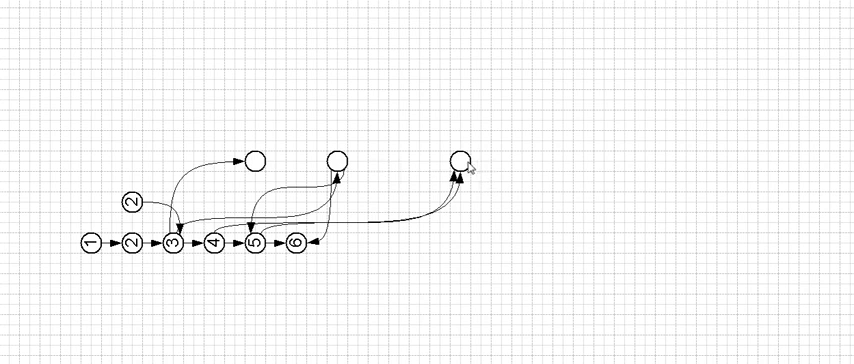
- Select the rightmost unnumbered top circle to label it 6
click(461, 163)
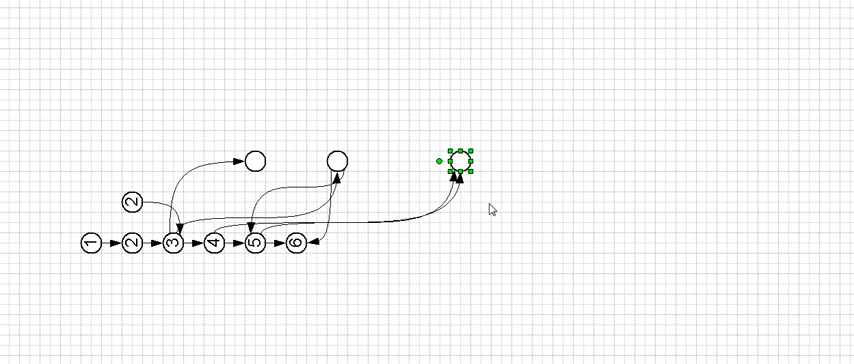
mouse_move(485, 208)
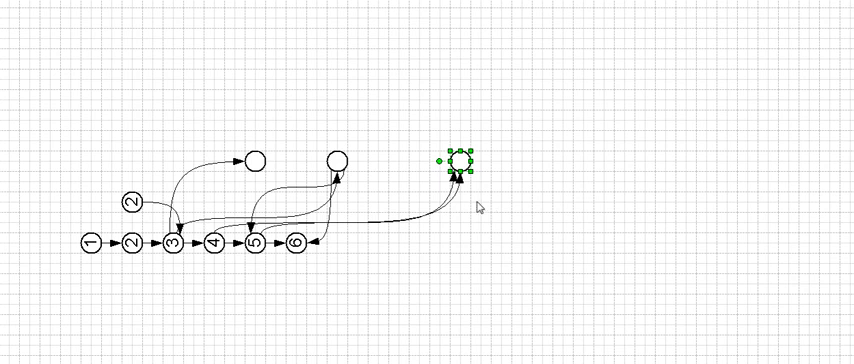
mouse_move(491, 223)
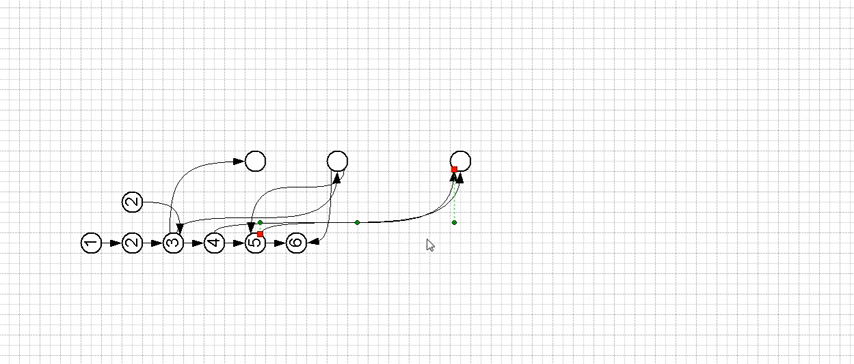
mouse_move(347, 270)
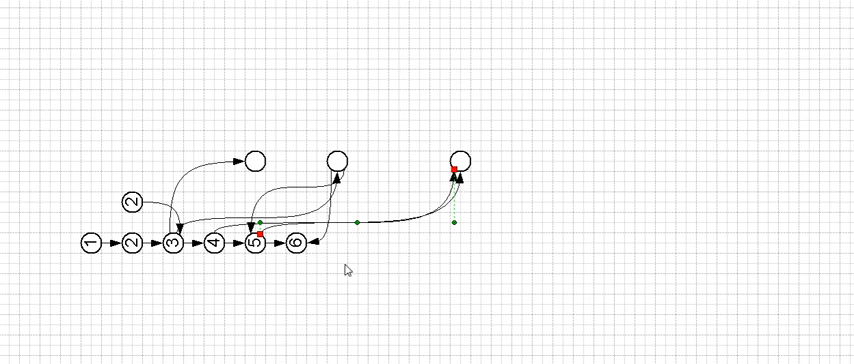
mouse_move(348, 270)
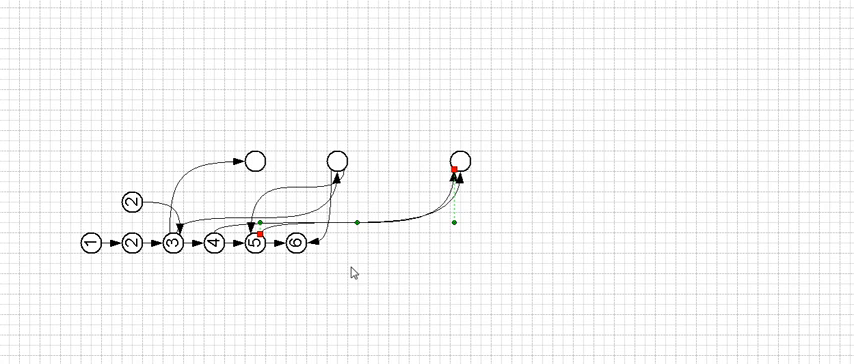
mouse_move(330, 253)
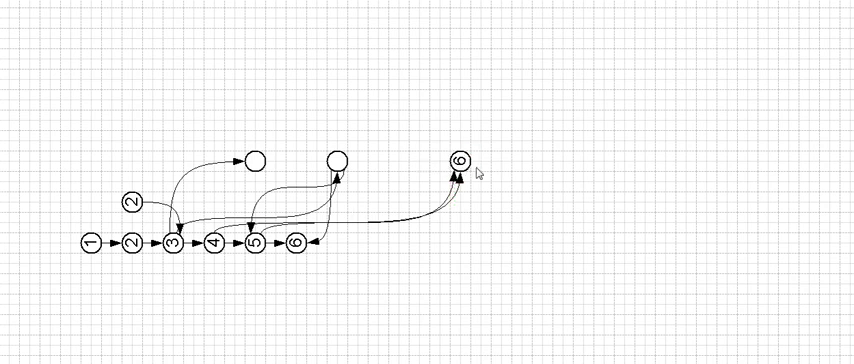
- Move the new node 6 above the bottom 6, and place new node 4 beside node 3
click(461, 159)
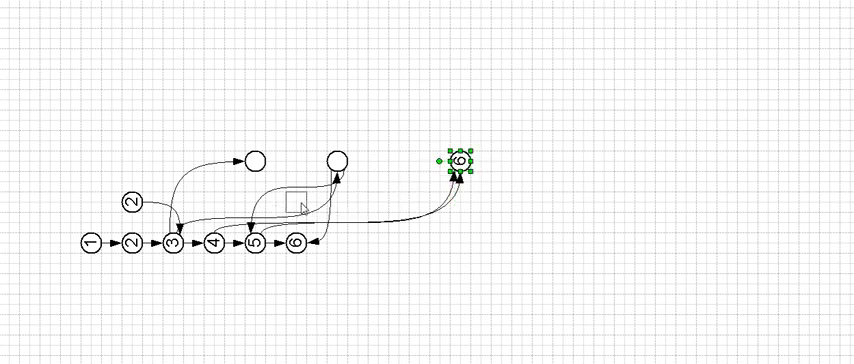
drag(460, 160, 295, 203)
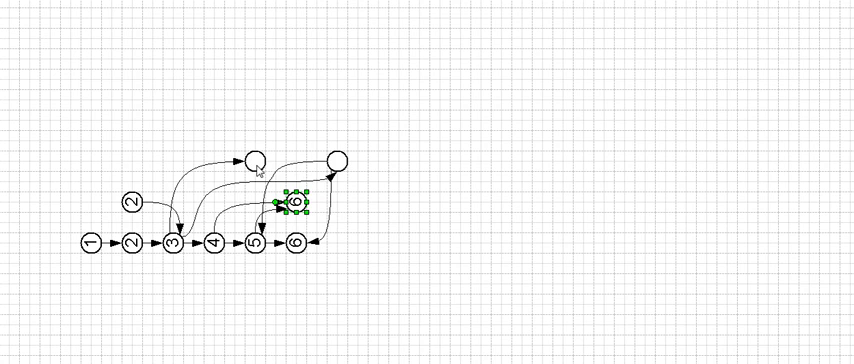
drag(298, 205, 255, 155)
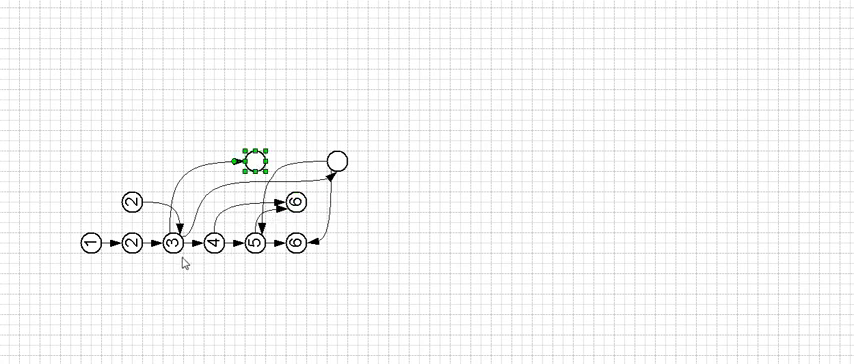
mouse_move(204, 293)
text(4)
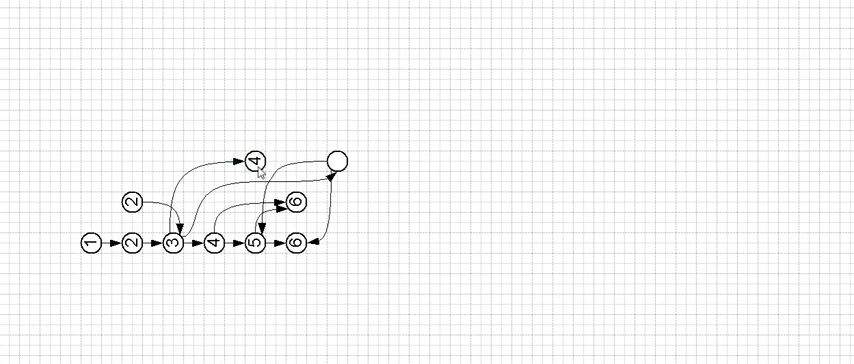
drag(258, 157, 215, 198)
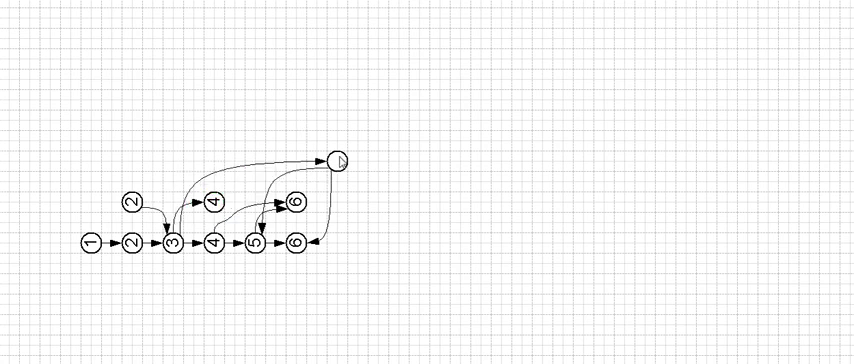
click(338, 160)
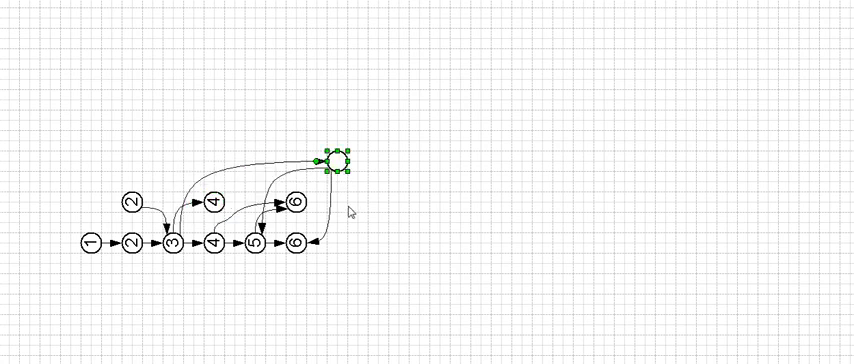
mouse_move(287, 170)
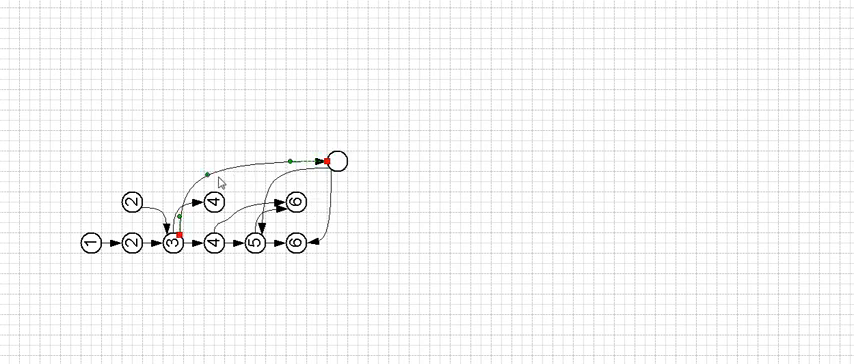
mouse_move(291, 190)
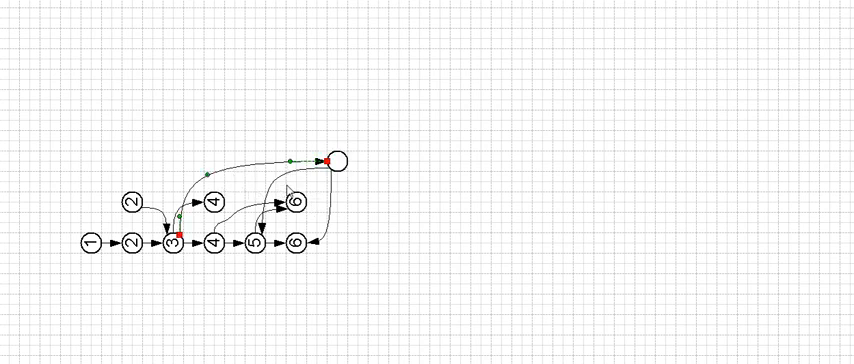
mouse_move(330, 195)
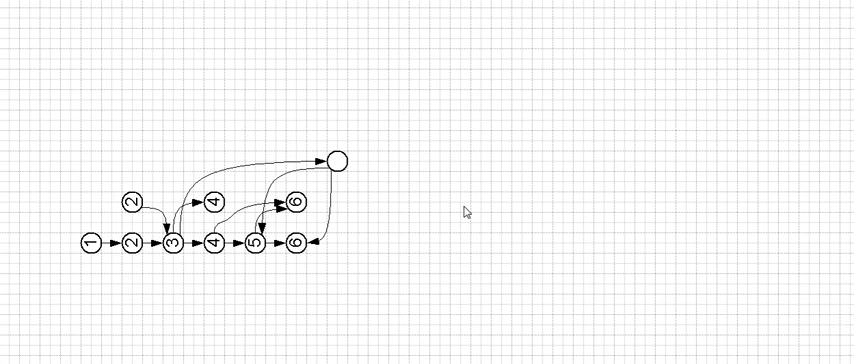
mouse_move(270, 269)
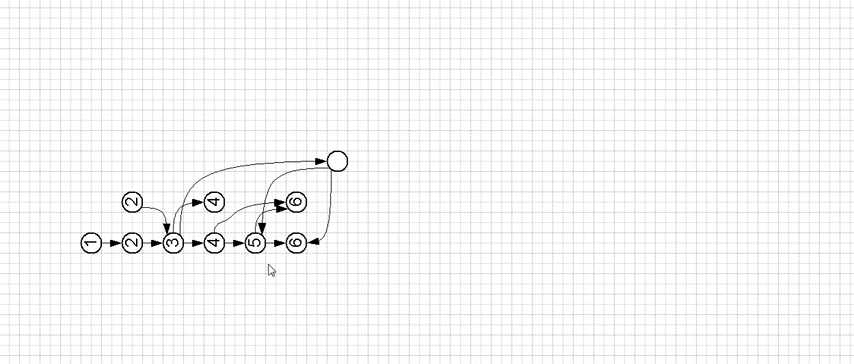
click(255, 242)
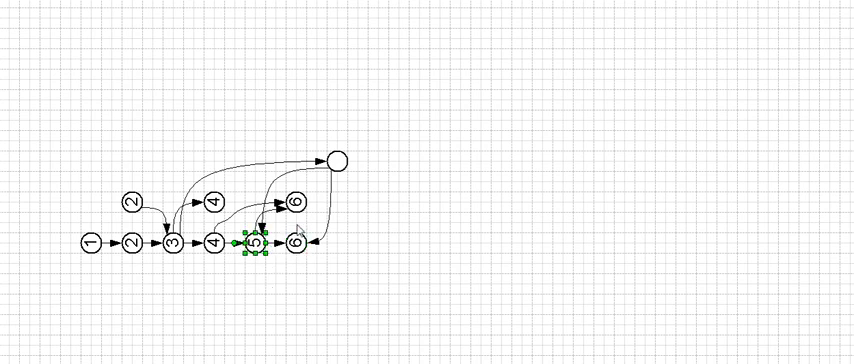
click(342, 157)
text(4)
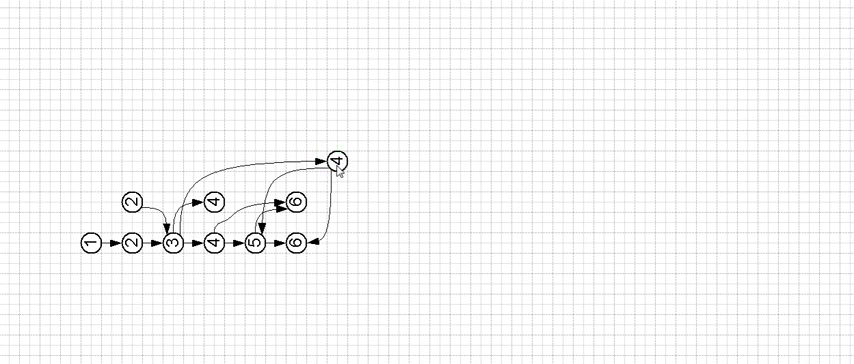
- Place node 4 above node 3 and nudge the upper node 6 upward
drag(340, 160, 213, 160)
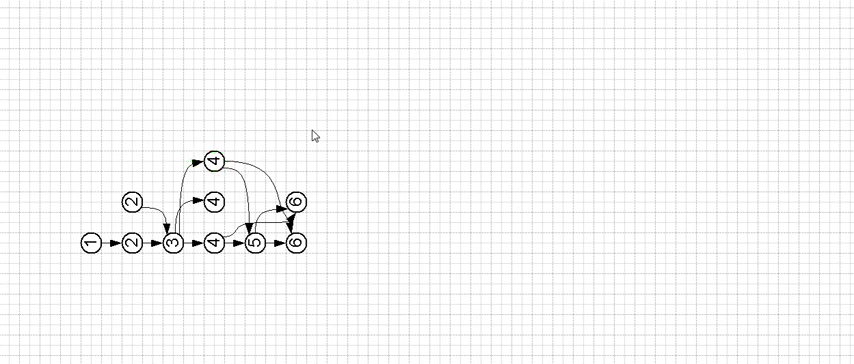
mouse_move(315, 185)
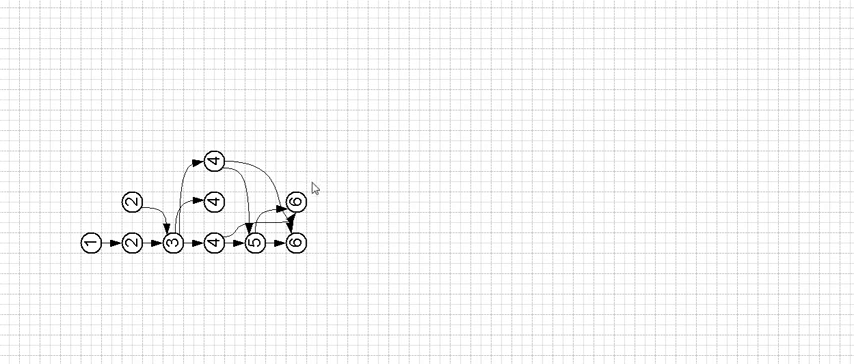
mouse_move(307, 207)
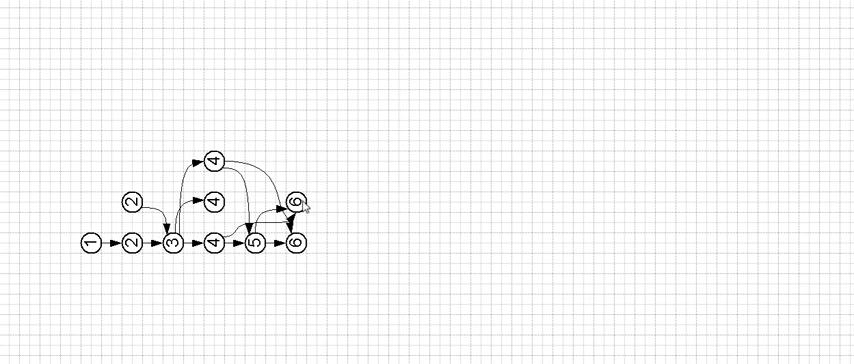
click(297, 199)
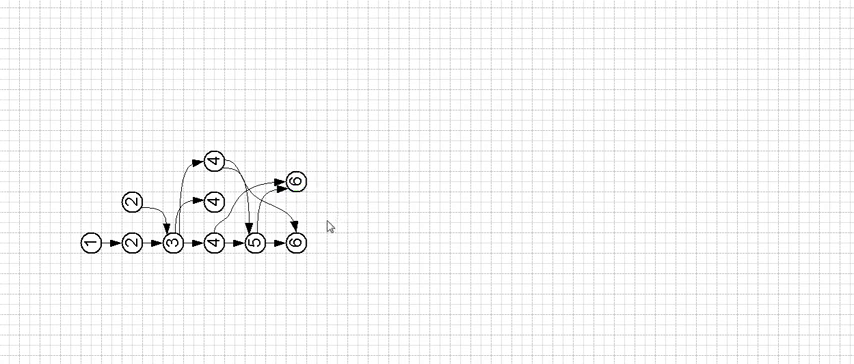
mouse_move(318, 216)
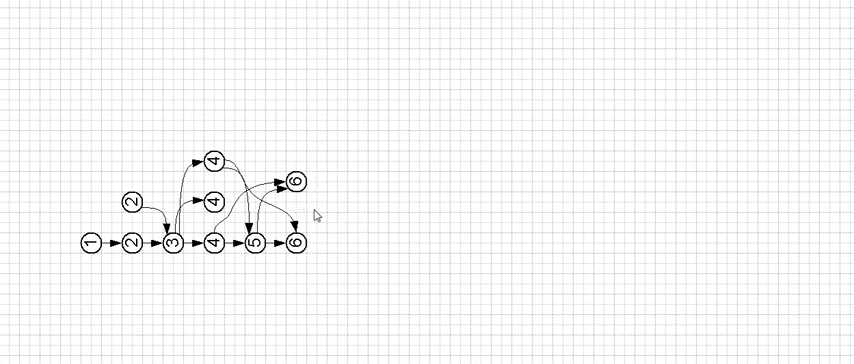
mouse_move(376, 207)
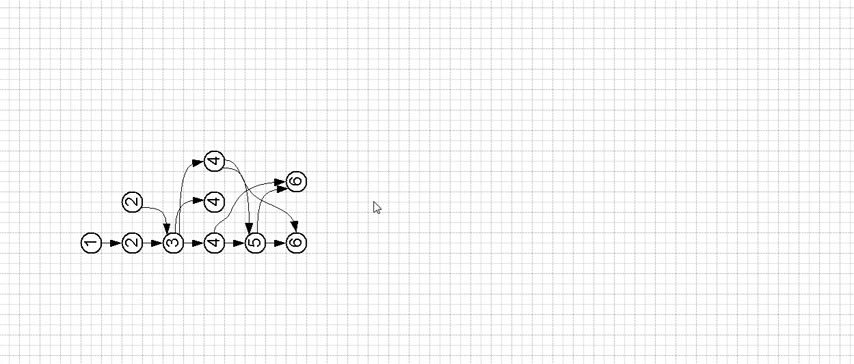
mouse_move(281, 158)
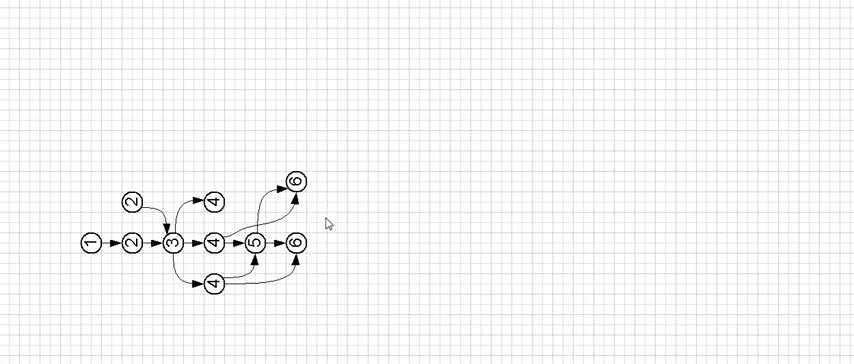
mouse_move(322, 222)
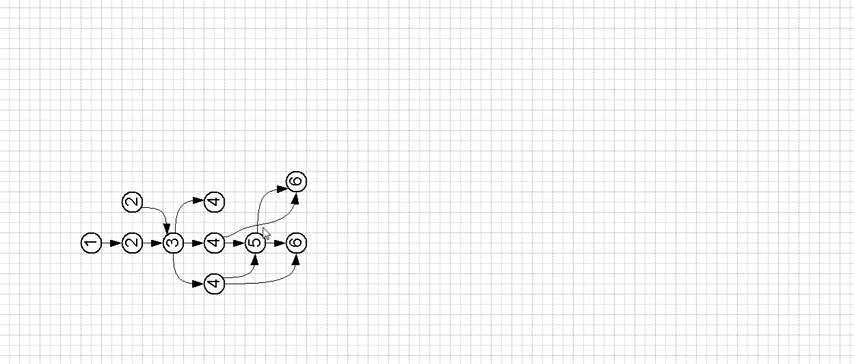
mouse_move(352, 203)
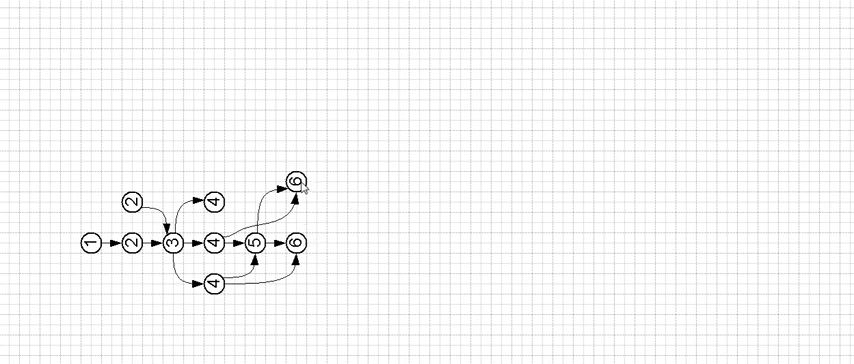
click(296, 181)
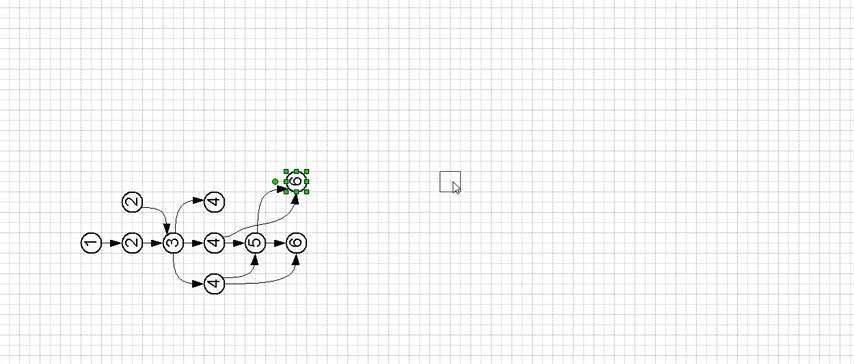
drag(297, 180, 438, 180)
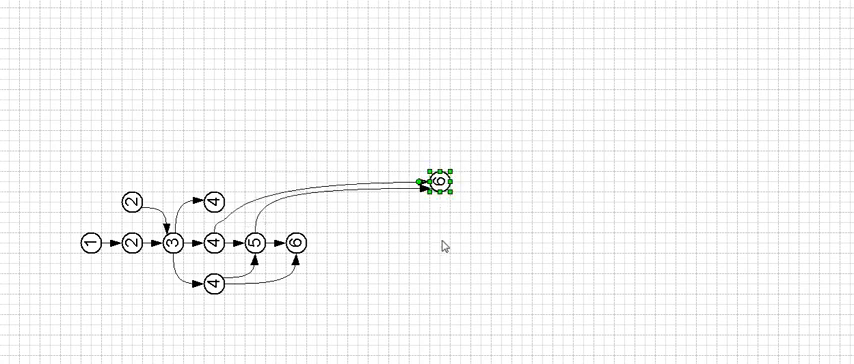
drag(438, 180, 295, 180)
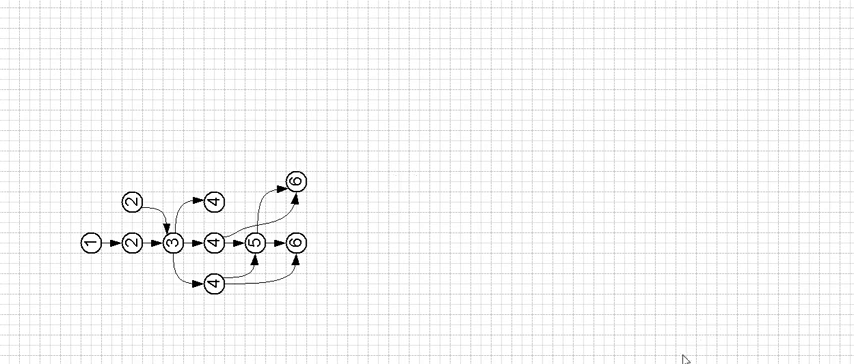
mouse_move(637, 260)
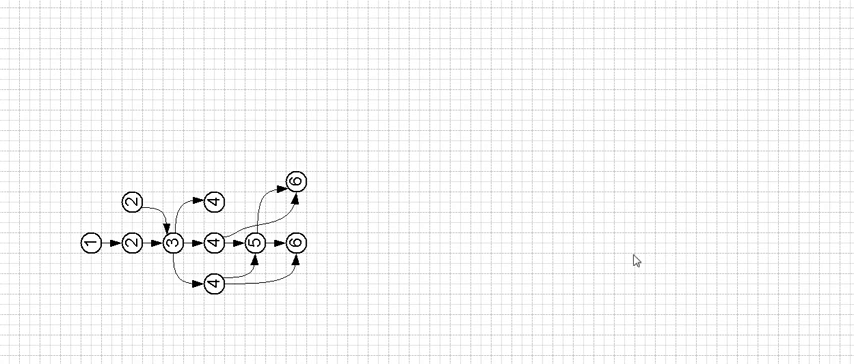
mouse_move(591, 256)
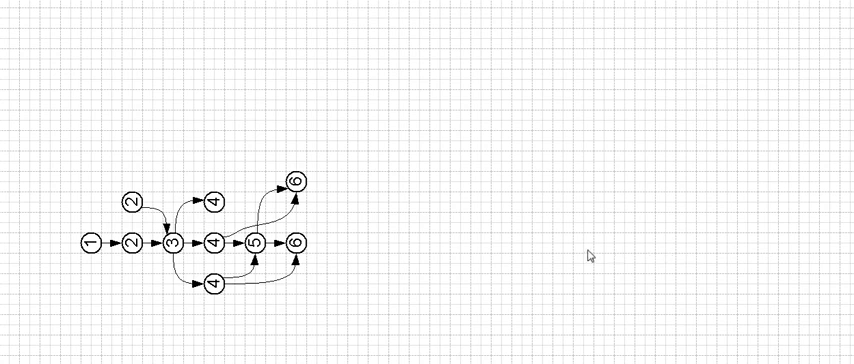
mouse_move(588, 255)
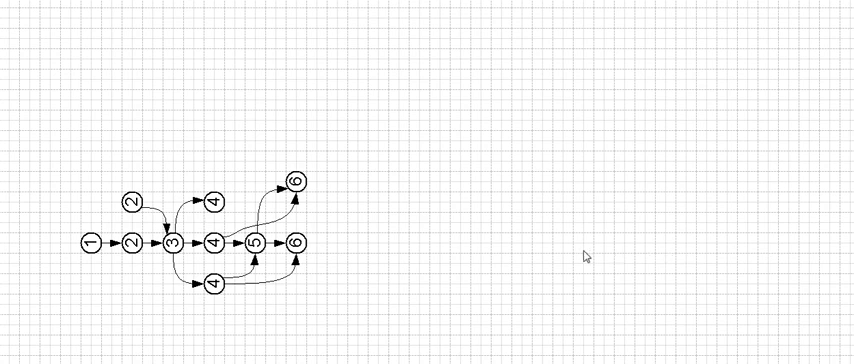
mouse_move(366, 228)
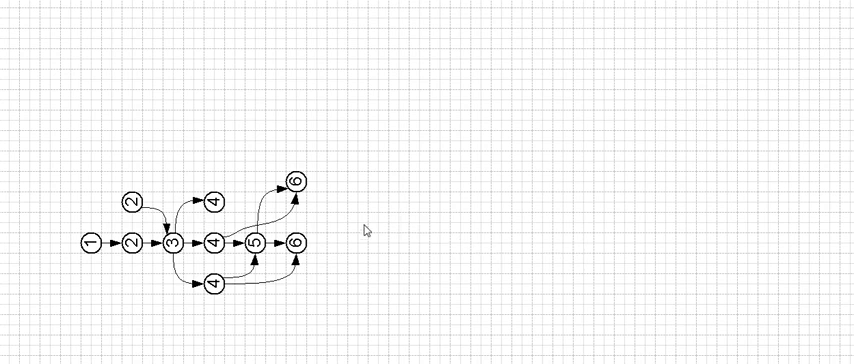
mouse_move(665, 273)
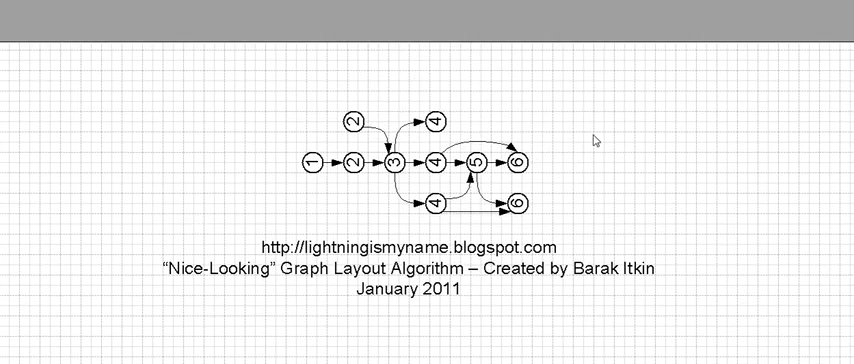
mouse_move(611, 145)
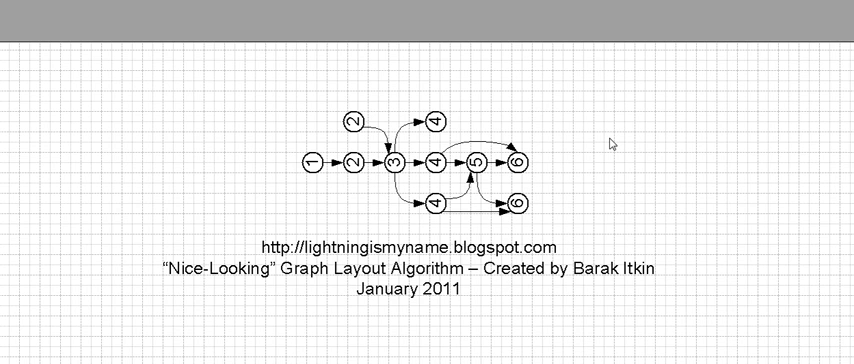
mouse_move(453, 198)
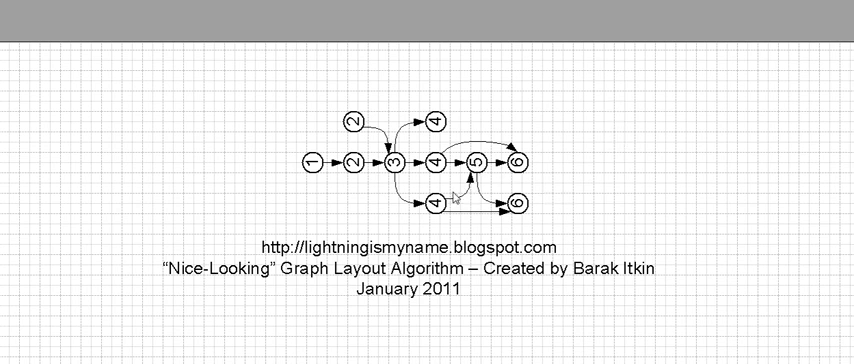
- Switch to the 'Nice-Looking' comparison page and scroll through the alternative layout
click(438, 118)
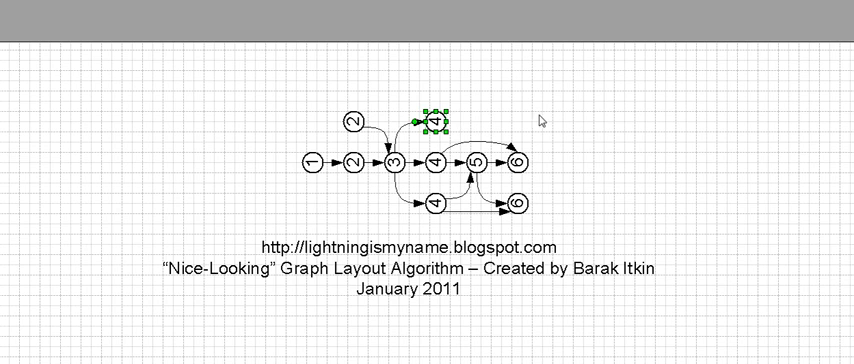
scroll(down, 3)
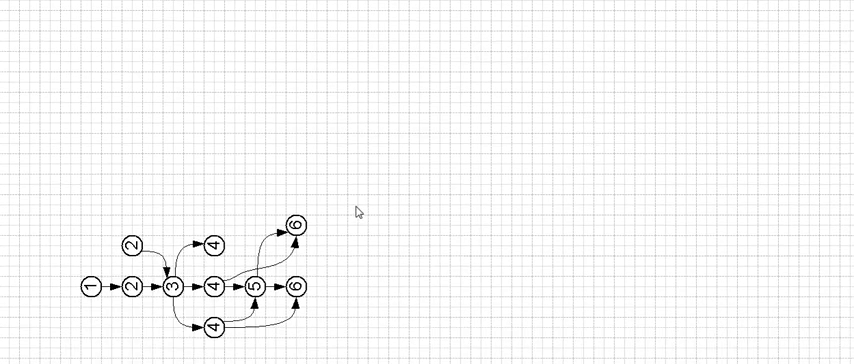
mouse_move(188, 211)
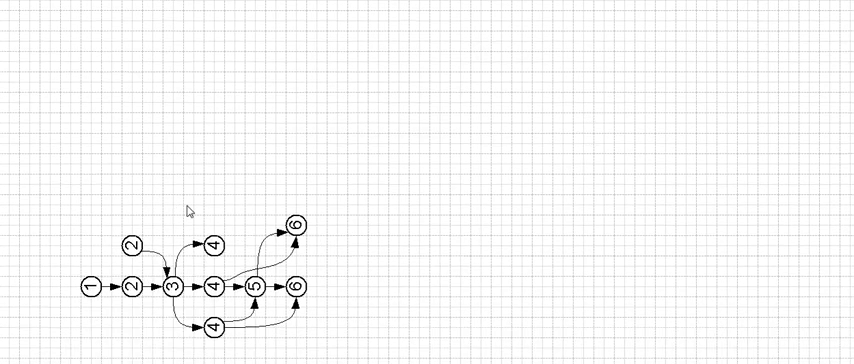
mouse_move(132, 190)
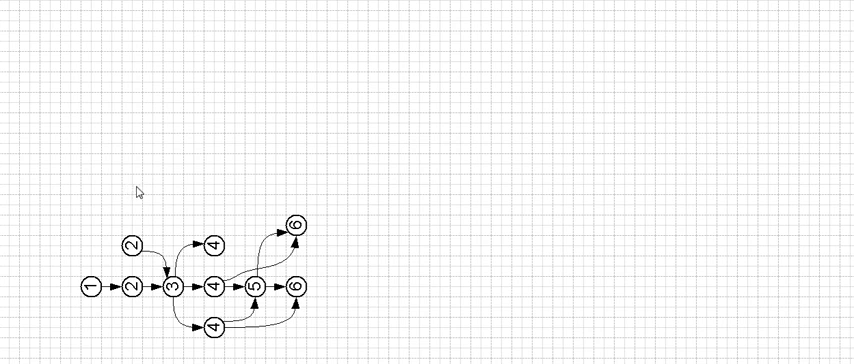
mouse_move(166, 187)
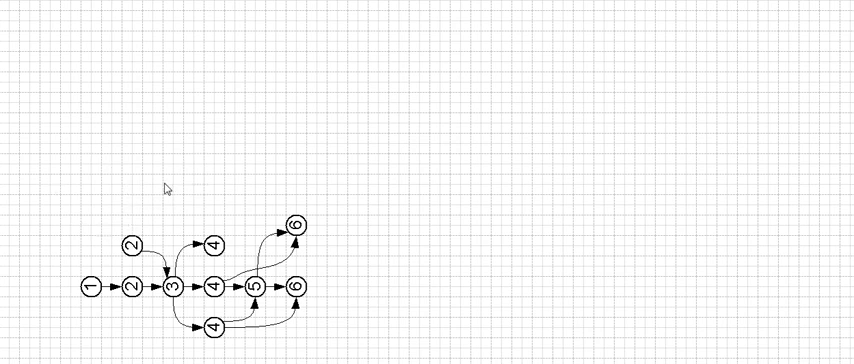
mouse_move(147, 205)
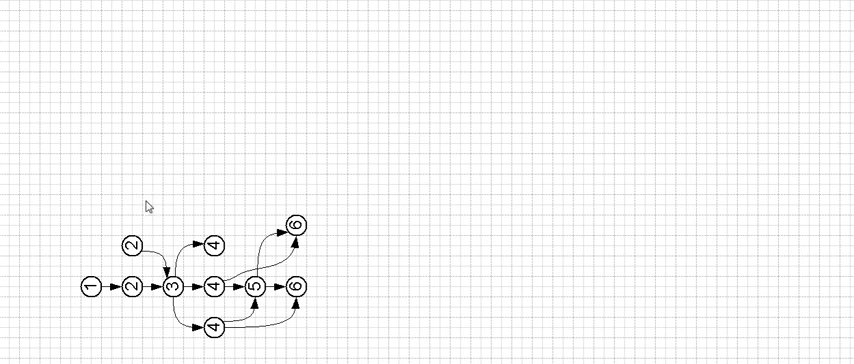
mouse_move(231, 196)
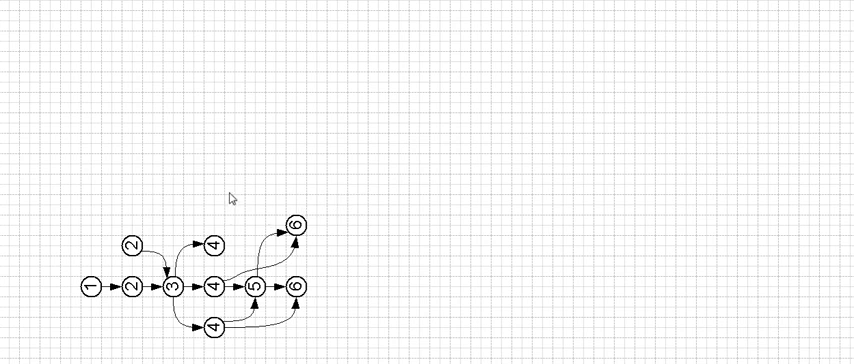
mouse_move(332, 197)
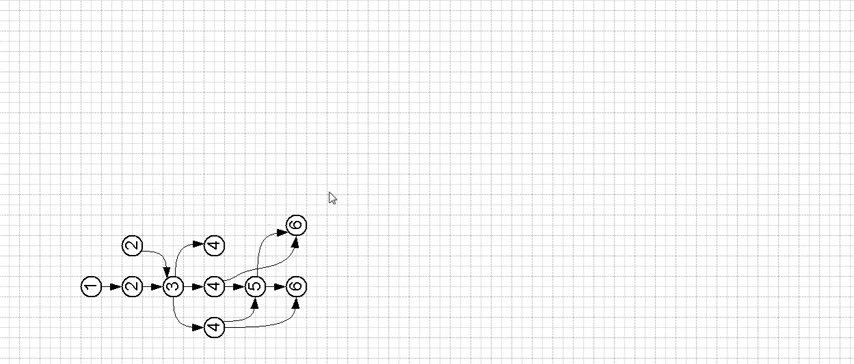
mouse_move(286, 194)
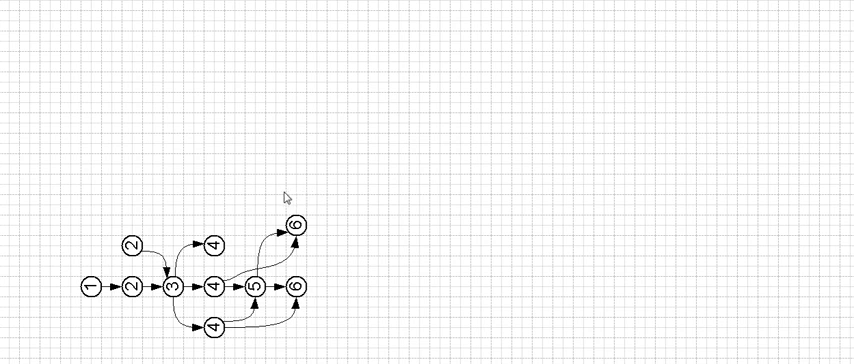
mouse_move(256, 190)
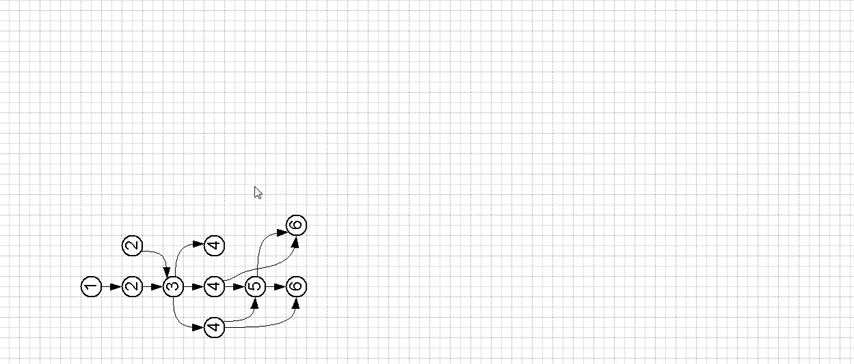
mouse_move(231, 188)
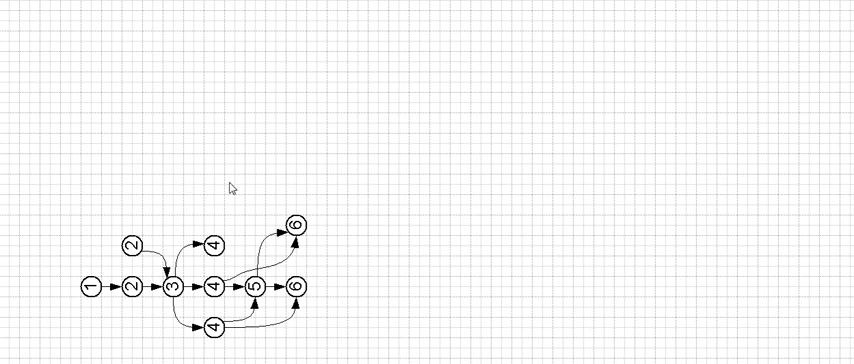
mouse_move(242, 190)
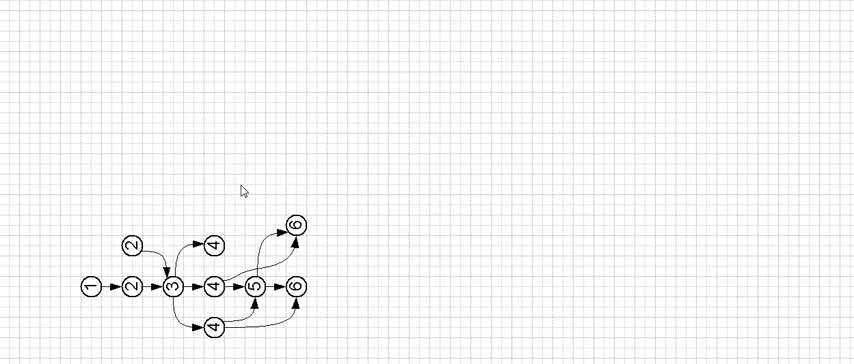
mouse_move(145, 182)
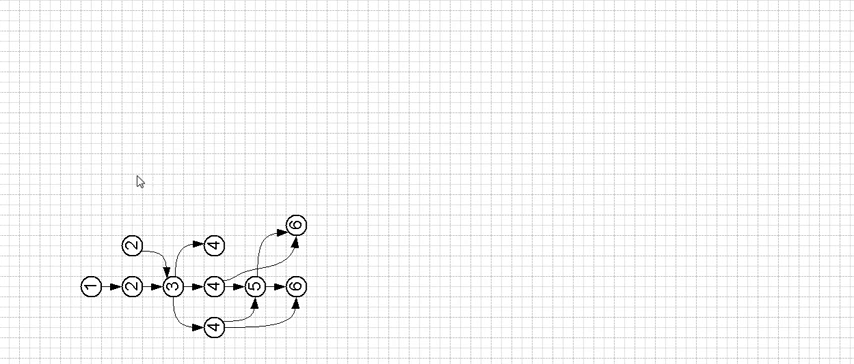
mouse_move(273, 175)
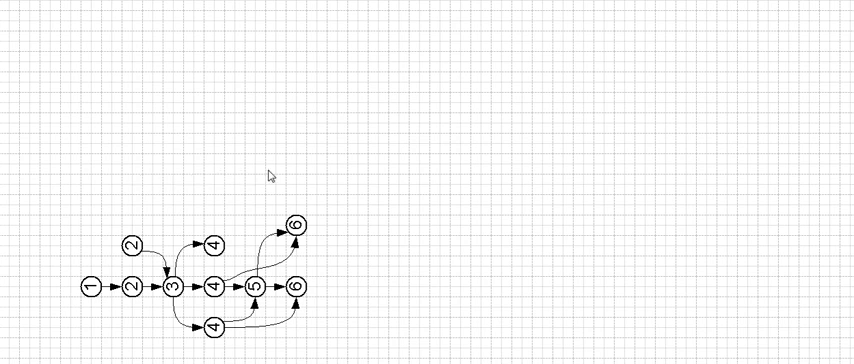
mouse_move(307, 313)
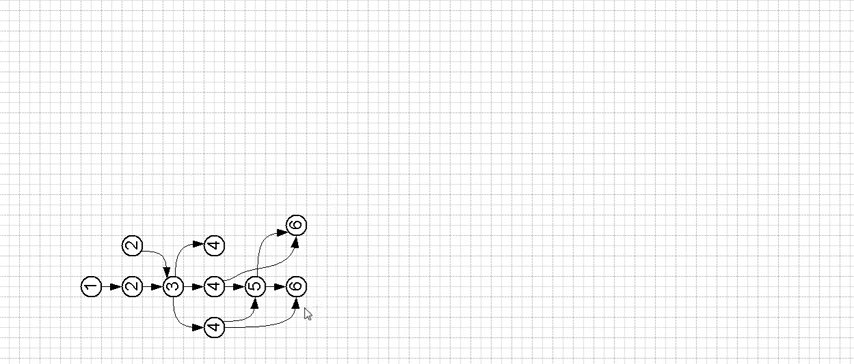
mouse_move(308, 311)
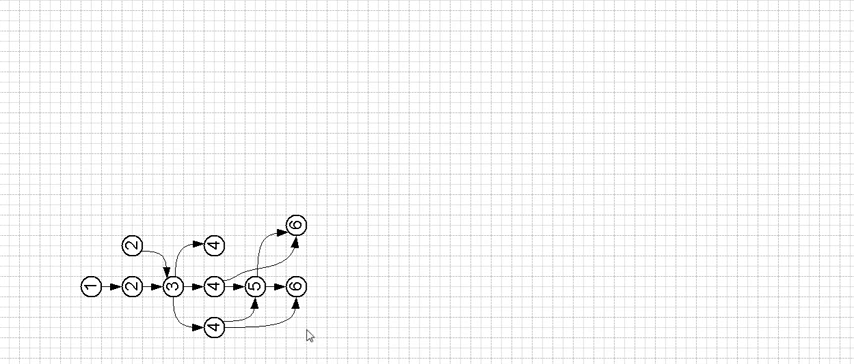
mouse_move(337, 287)
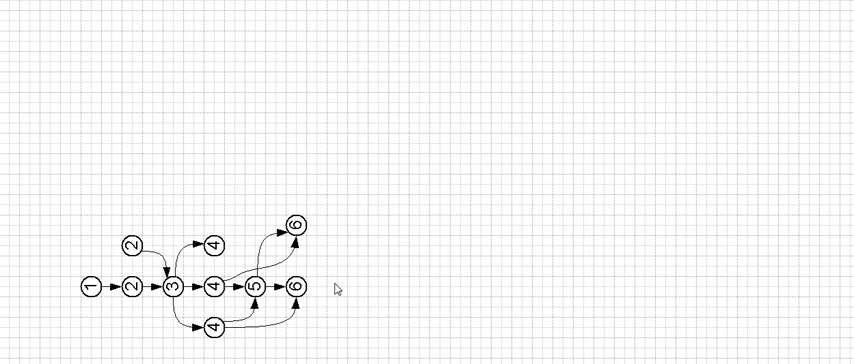
mouse_move(311, 245)
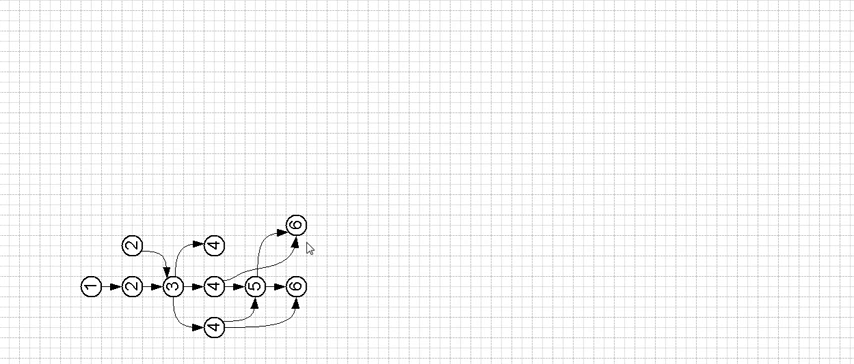